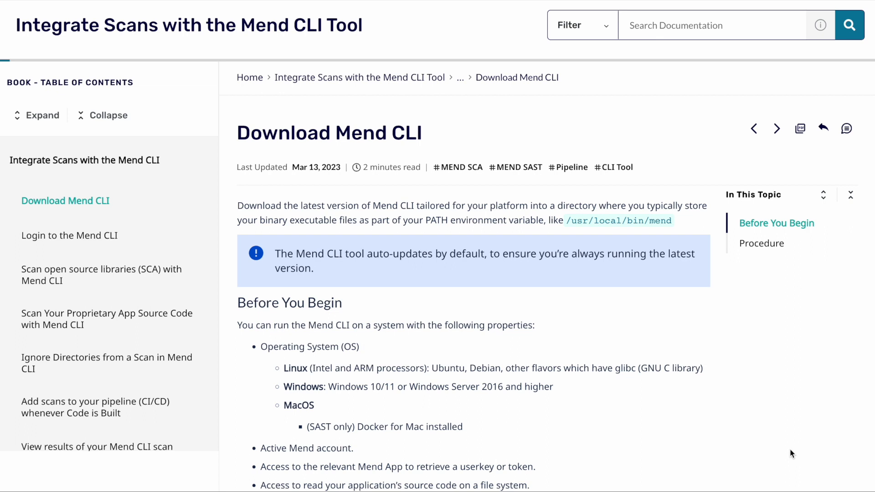
Step: Scroll the Download Mend CLI page through prerequisites to the Procedure for finding the user key
{"action": "scroll", "scroll_direction": "down", "scroll_amount": 3}
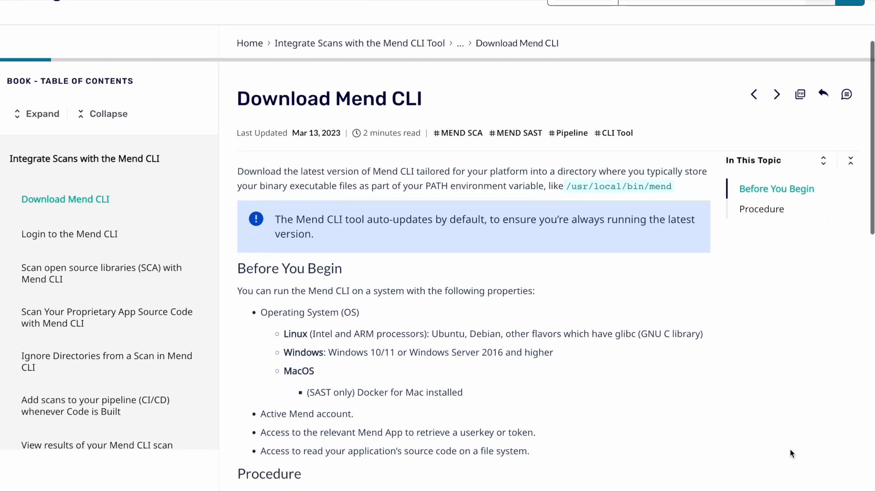
{"action": "scroll", "scroll_direction": "down", "scroll_amount": 3}
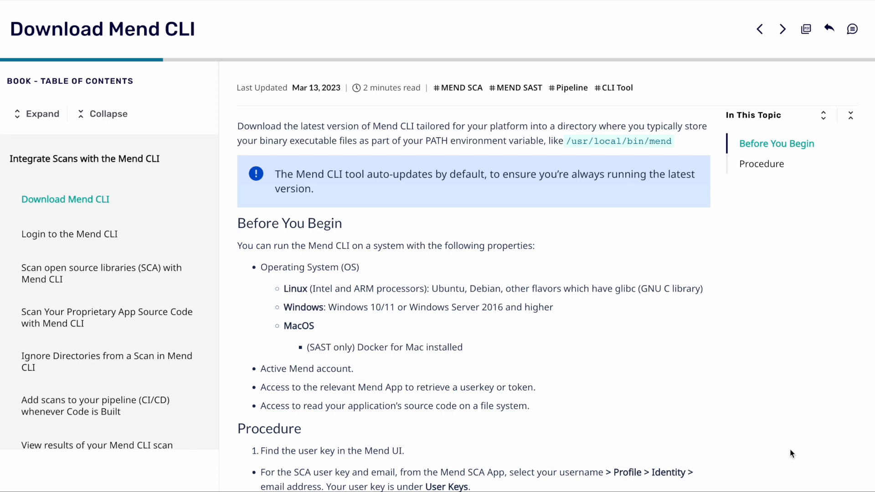
{"action": "scroll", "scroll_direction": "down", "scroll_amount": 3}
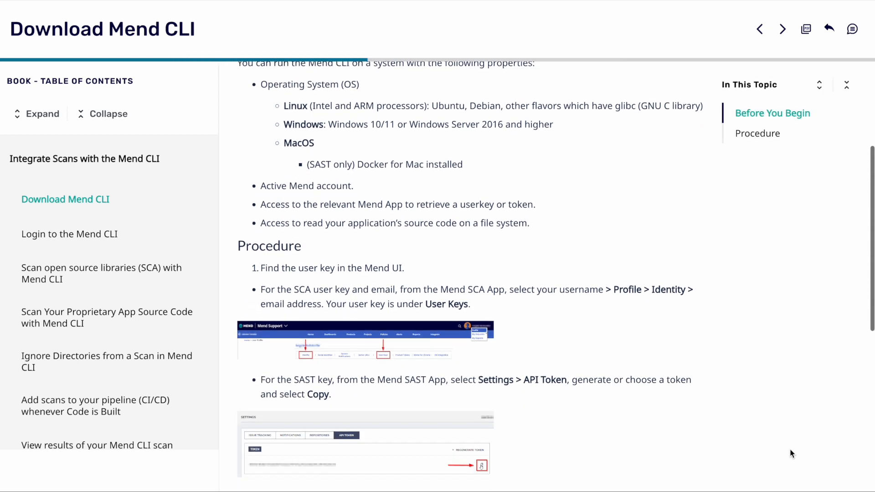
{"action": "scroll", "scroll_direction": "down", "scroll_amount": 3}
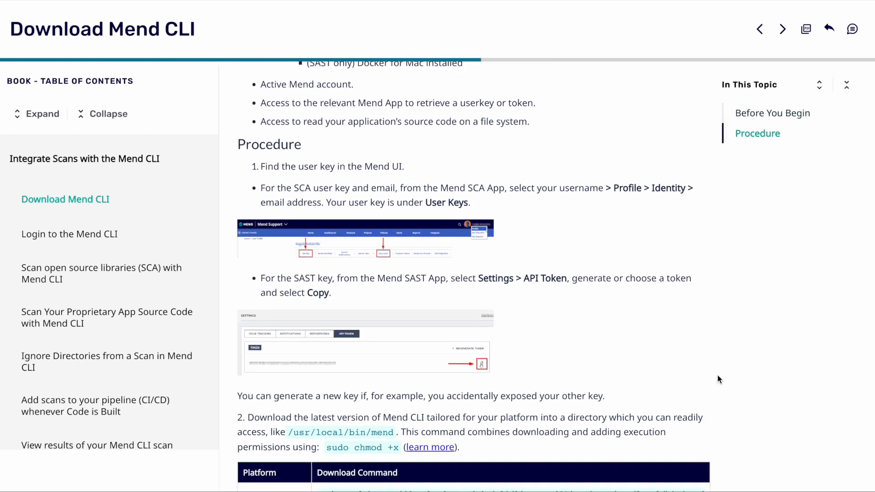
{"action": "mouse_move", "coordinate": [423, 240]}
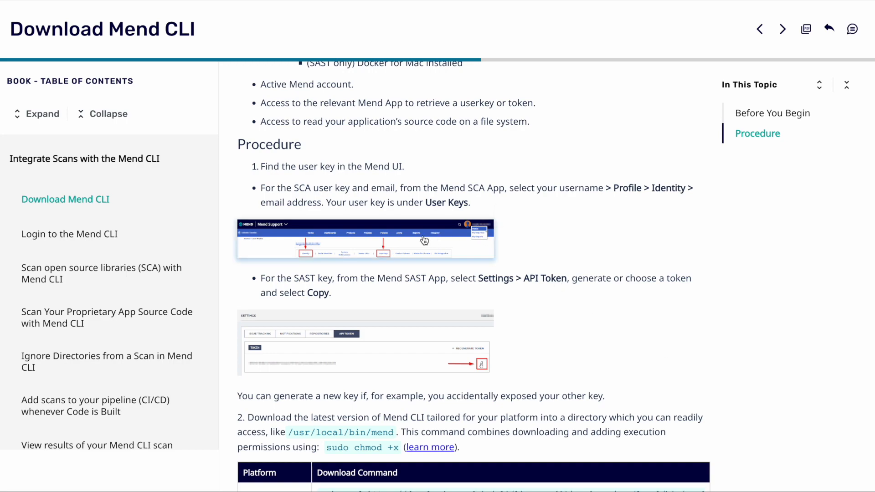
{"action": "left_click", "coordinate": [375, 239]}
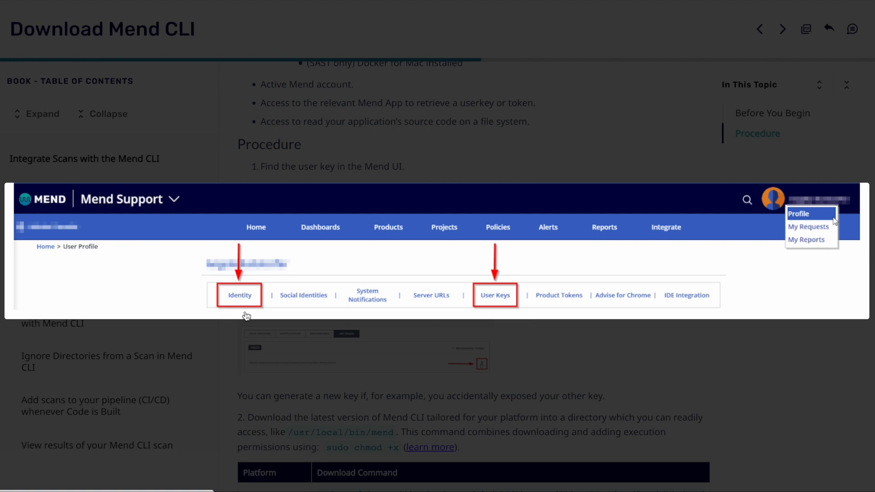
{"action": "mouse_move", "coordinate": [505, 307]}
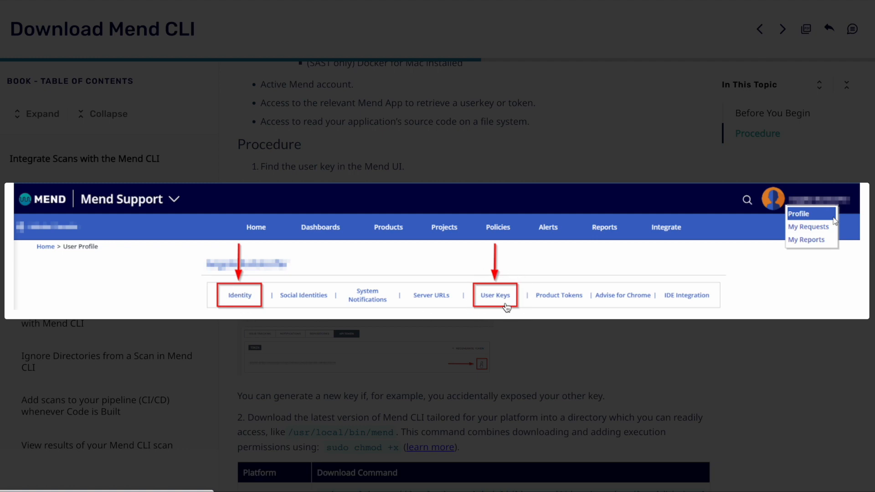
{"action": "mouse_move", "coordinate": [544, 337]}
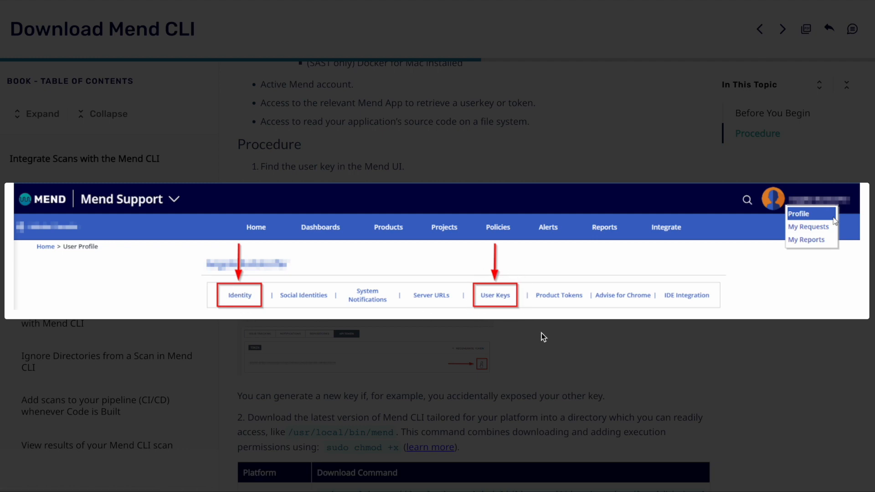
{"action": "left_click", "coordinate": [544, 337]}
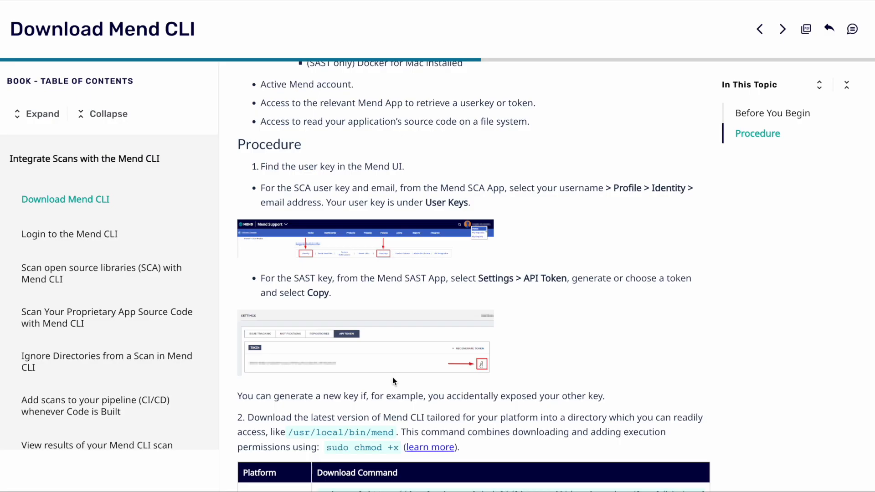
Step: Scroll to step 2's download-command table for Linux, macOS and Windows
{"action": "scroll", "scroll_direction": "down", "scroll_amount": 3}
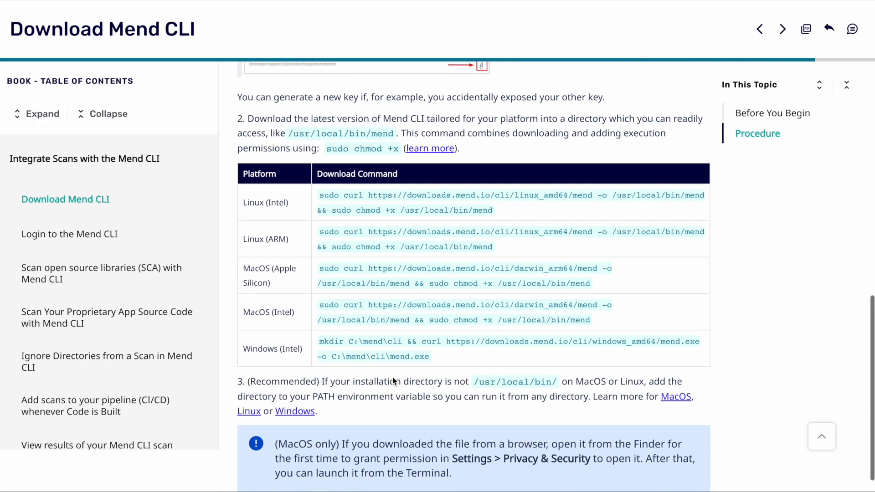
{"action": "mouse_move", "coordinate": [477, 389]}
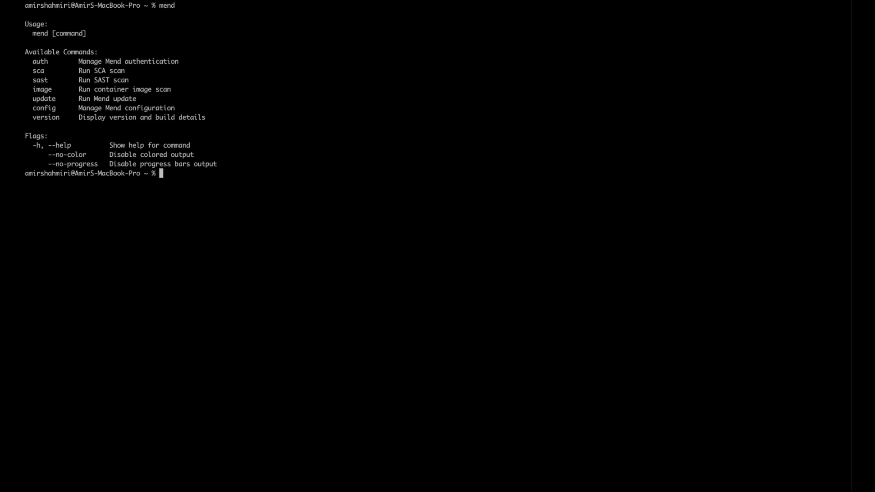
Step: Begin entering the mend auth login command at the prompt
{"action": "type", "text": "mend auth log"}
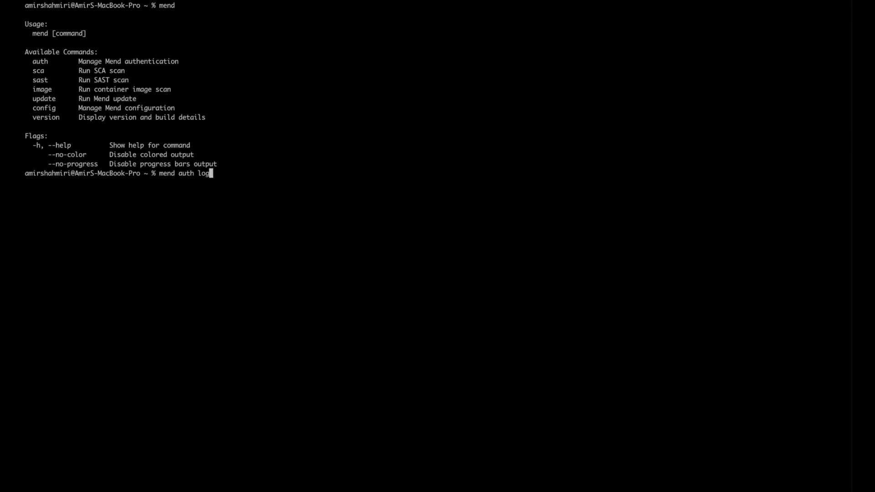
{"action": "key", "text": "Return"}
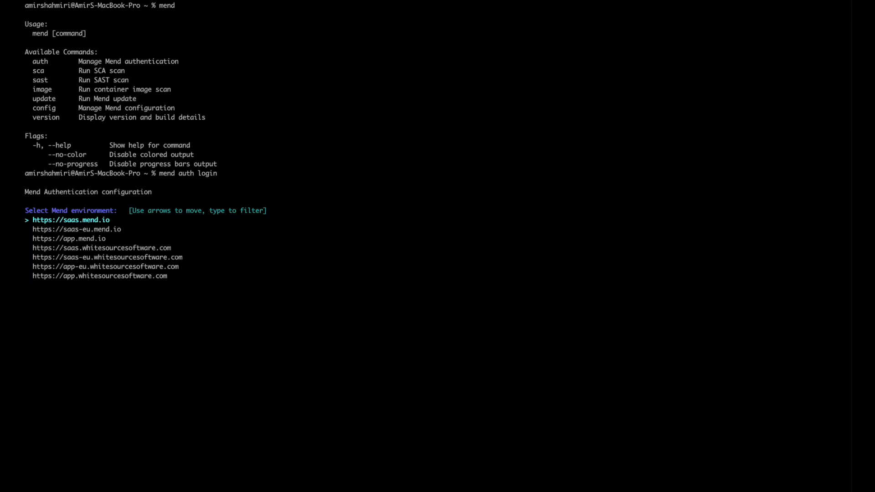
{"action": "key", "text": "Down"}
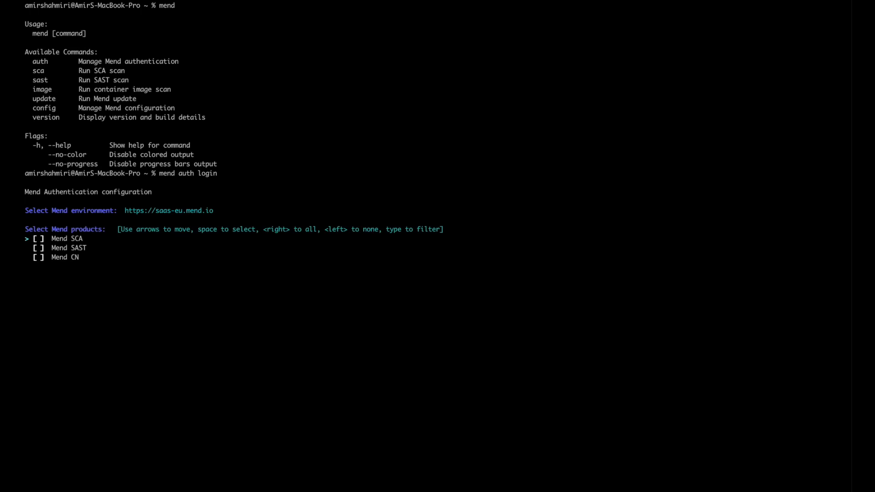
{"action": "key", "text": "right"}
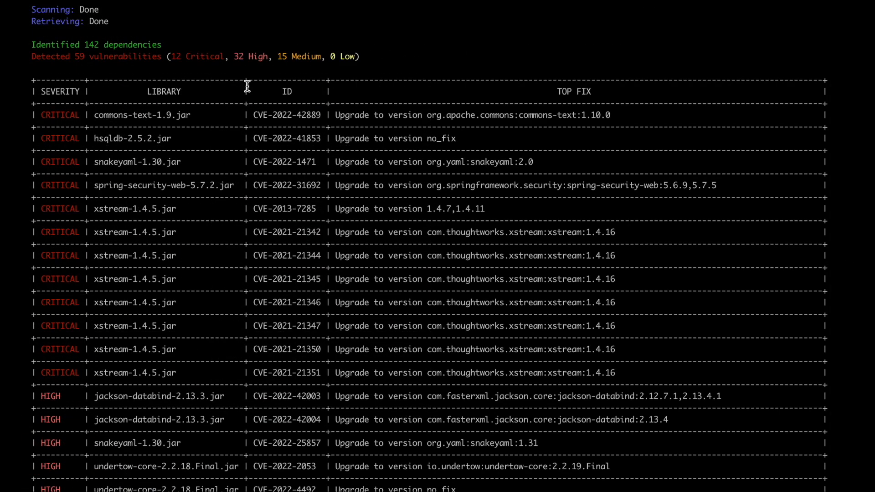
{"action": "mouse_move", "coordinate": [102, 46]}
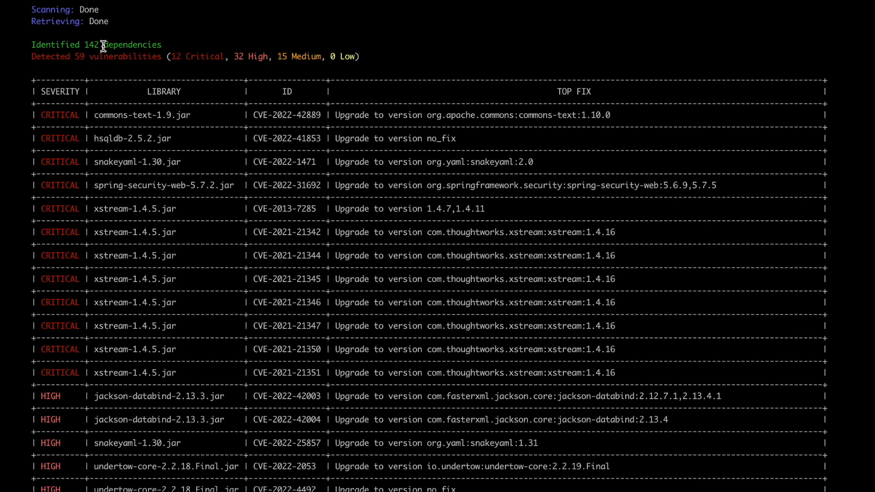
{"action": "mouse_move", "coordinate": [215, 76]}
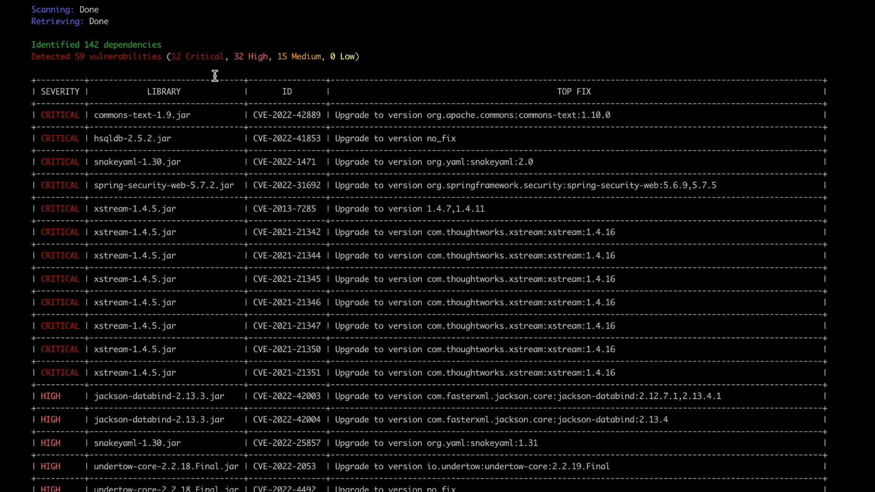
{"action": "mouse_move", "coordinate": [383, 162]}
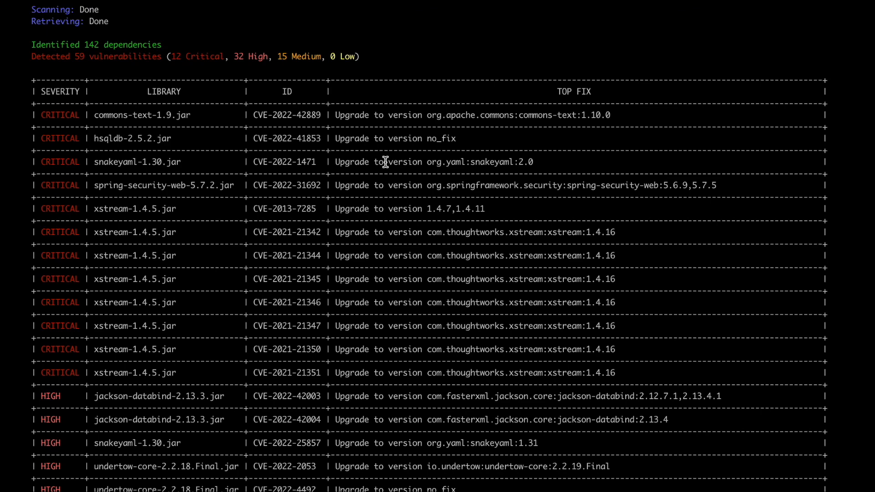
Step: Scroll the scan output to the 18 policy violations and the Paths at risk dependency tree
{"action": "scroll", "scroll_direction": "down", "scroll_amount": 3}
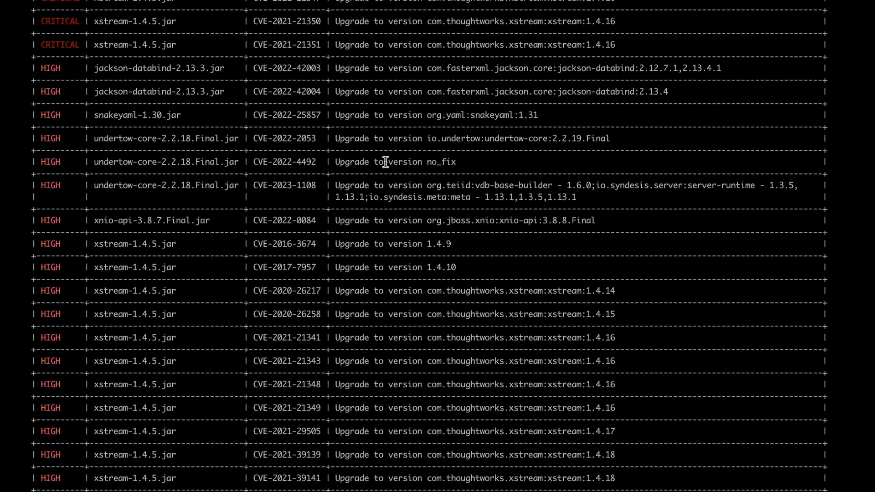
{"action": "scroll", "scroll_direction": "down", "scroll_amount": 3}
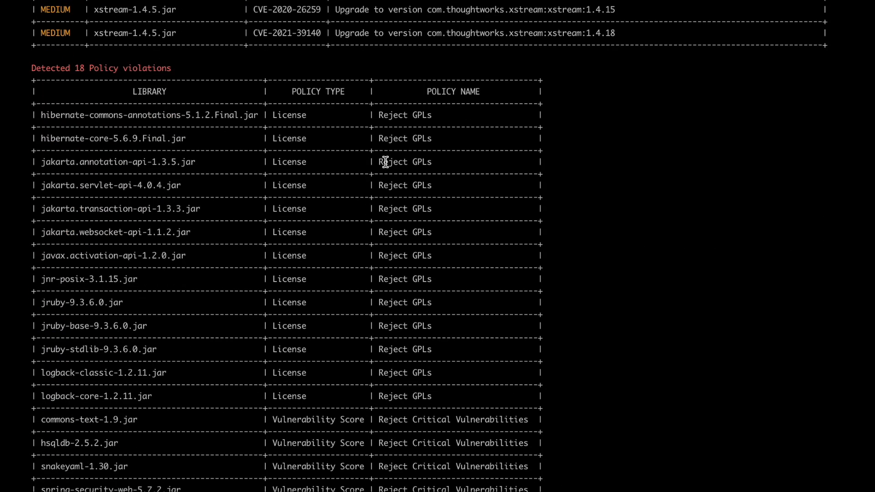
{"action": "scroll", "scroll_direction": "down", "scroll_amount": 3}
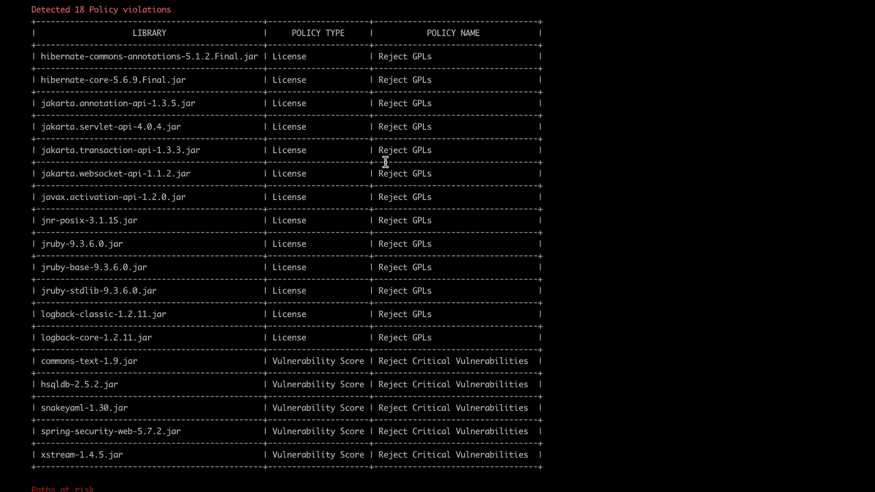
{"action": "scroll", "scroll_direction": "down", "scroll_amount": 3}
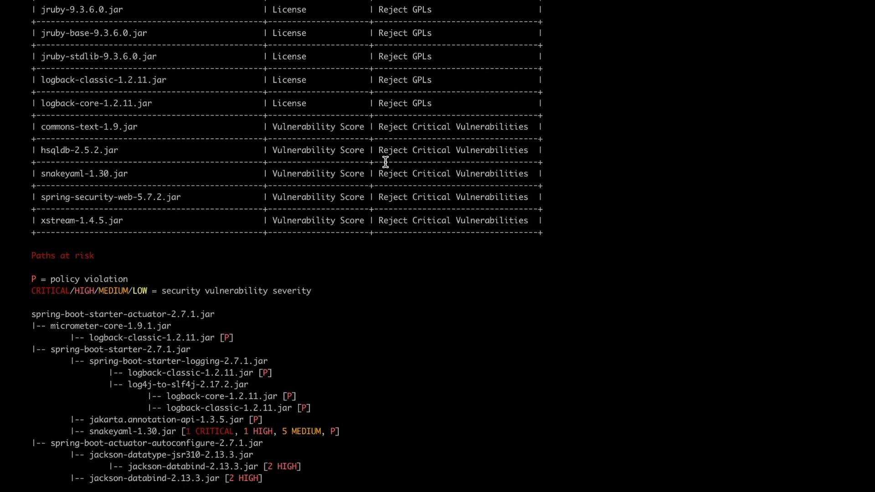
{"action": "scroll", "scroll_direction": "down", "scroll_amount": 3}
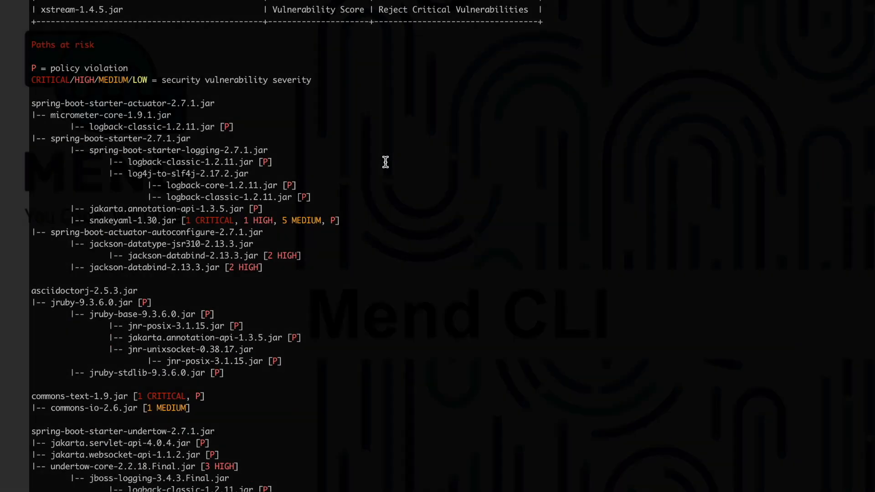